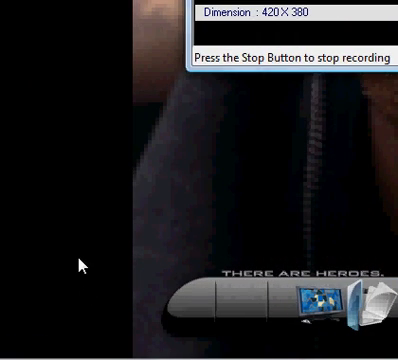
mouse_move(148, 232)
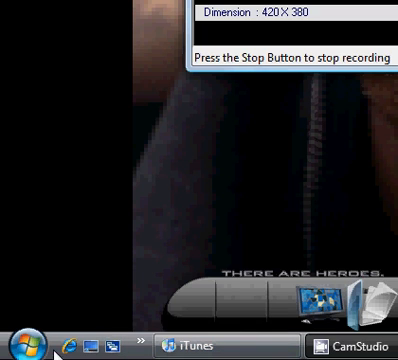
Bring up the Start menu's list of programs and settings.
click(22, 344)
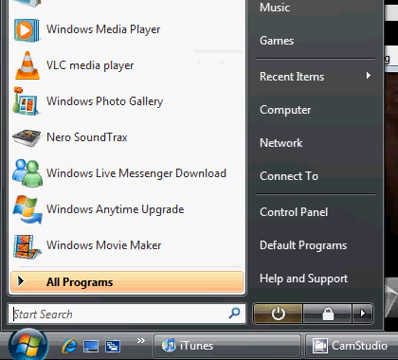
mouse_move(292, 212)
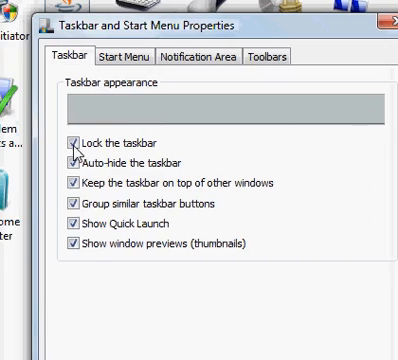
Enable 'Auto-hide the taskbar' and apply the setting.
click(76, 156)
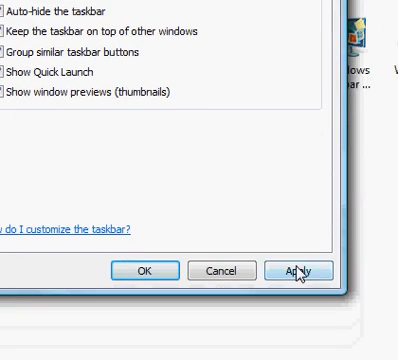
click(136, 270)
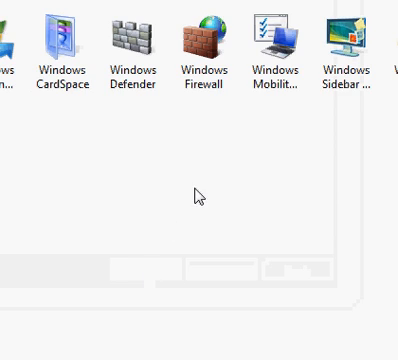